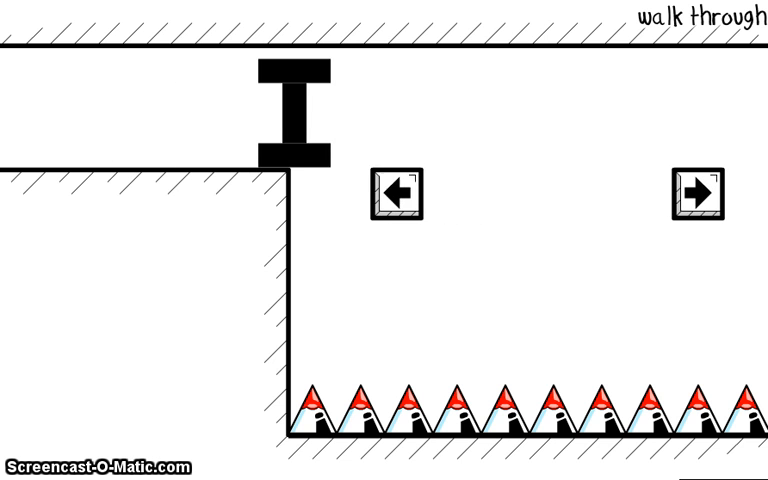
- Send the I-shaped block sliding right from the left ledge across the spike pit
{"action": "left_click", "coordinate": [692, 196]}
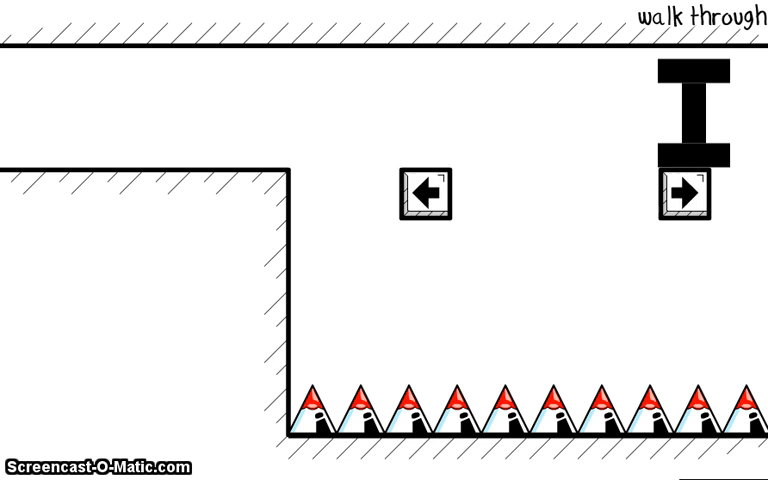